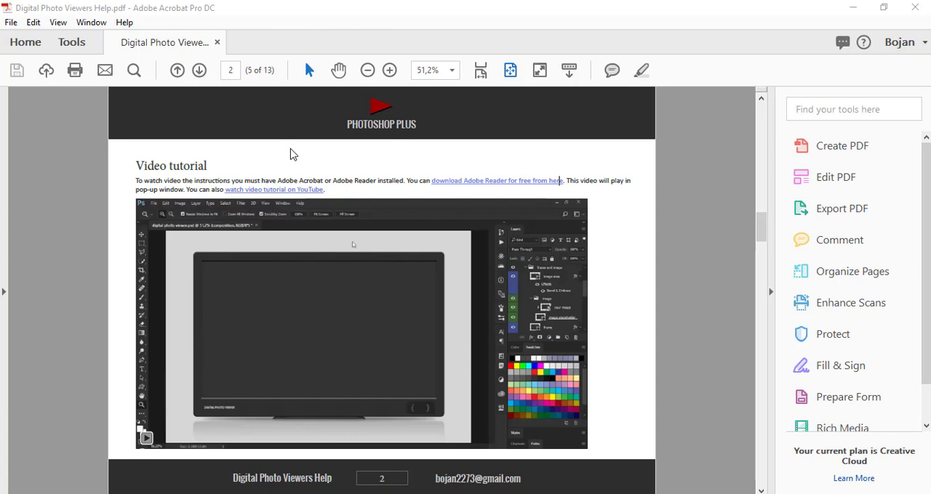
Bring up the Rich Media tools to work with the embedded video on page 2.
{"action": "left_click", "coordinate": [55, 24]}
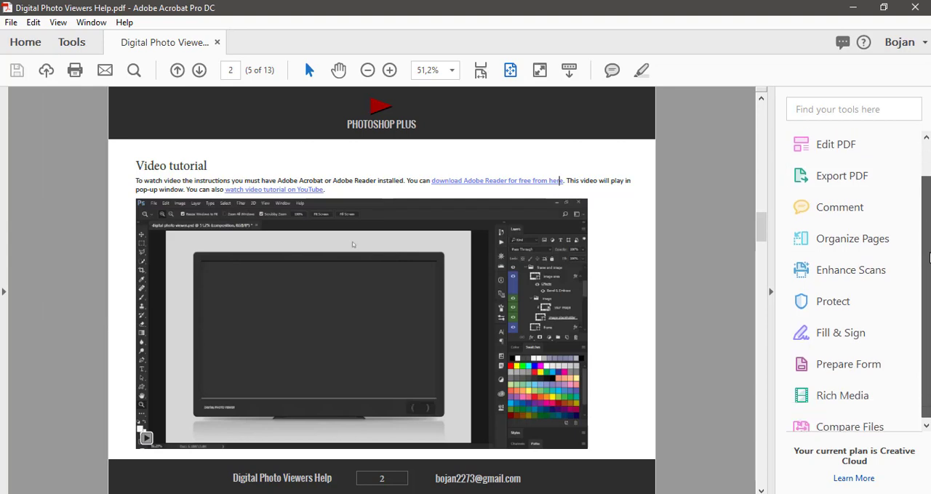
{"action": "left_click", "coordinate": [841, 396]}
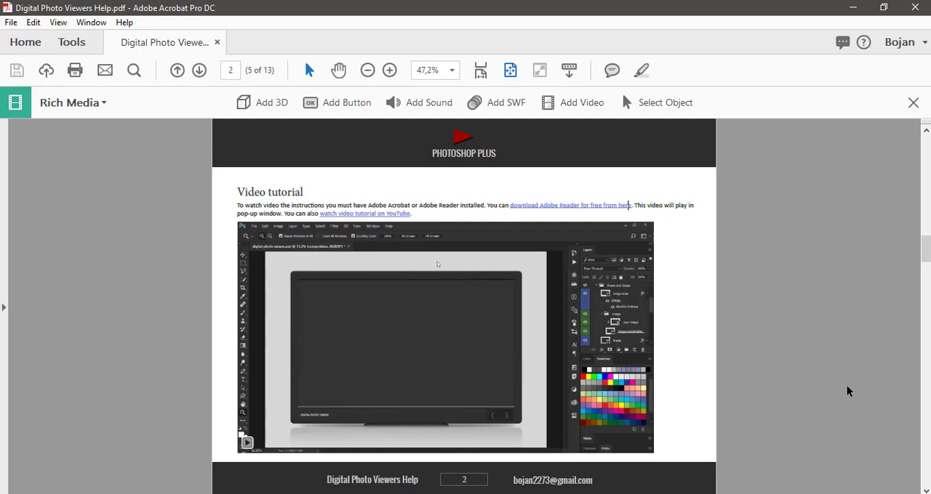
{"action": "mouse_move", "coordinate": [663, 115]}
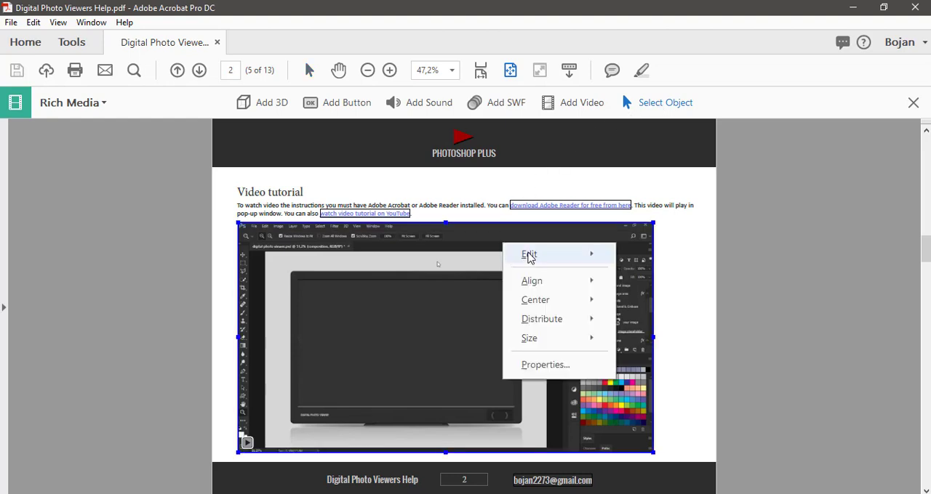
{"action": "mouse_move", "coordinate": [529, 254]}
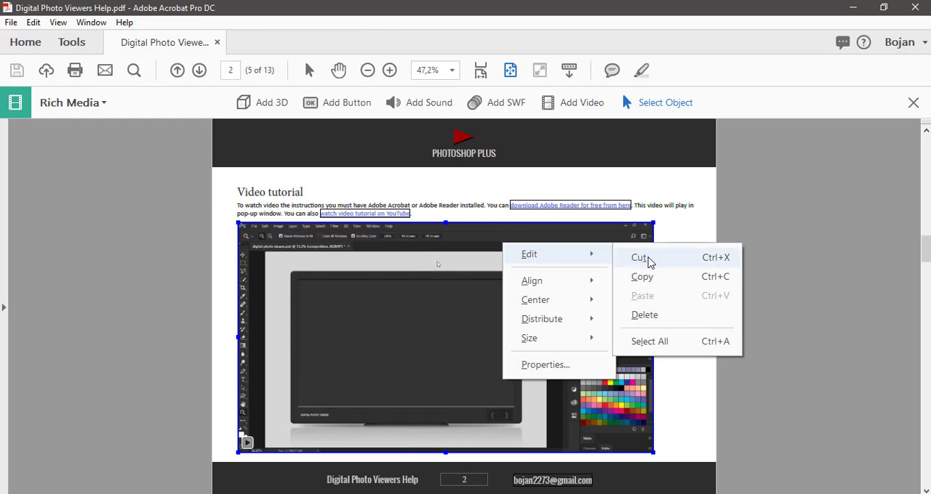
{"action": "mouse_move", "coordinate": [666, 315]}
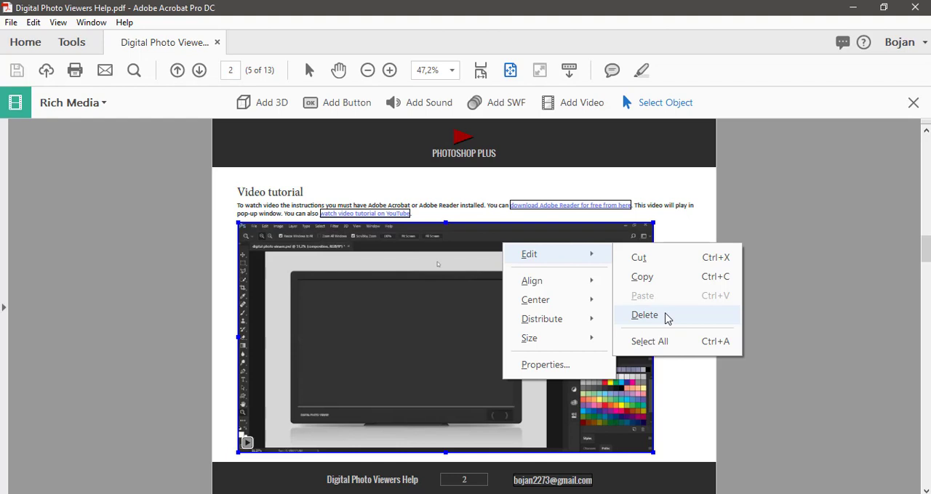
{"action": "left_click", "coordinate": [645, 314]}
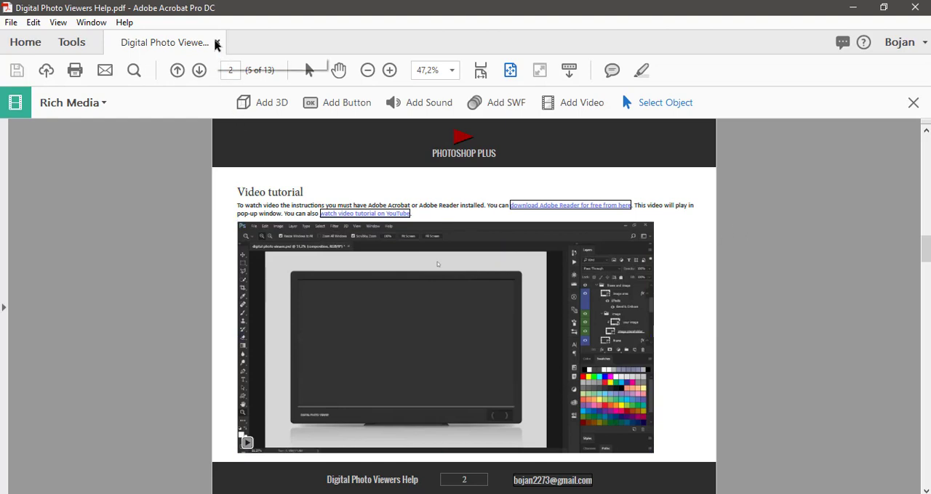
{"action": "mouse_move", "coordinate": [218, 45]}
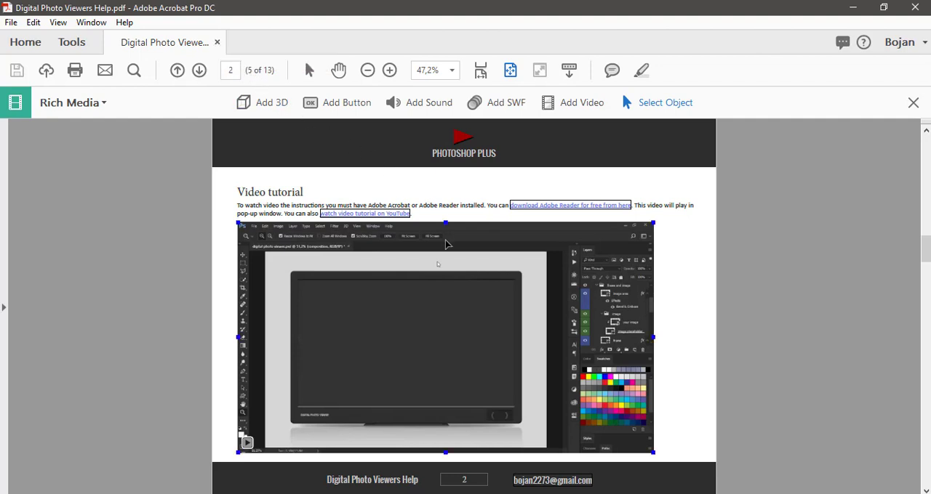
{"action": "right_click", "coordinate": [446, 244]}
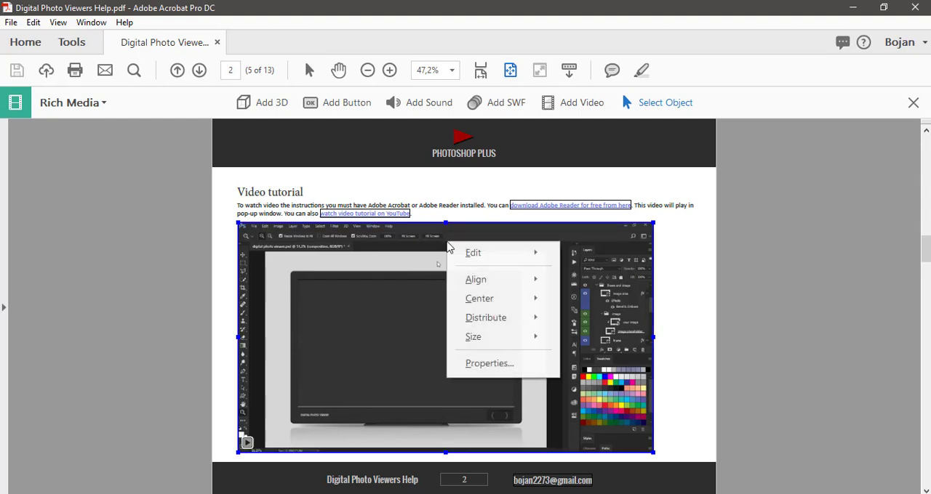
{"action": "mouse_move", "coordinate": [473, 252]}
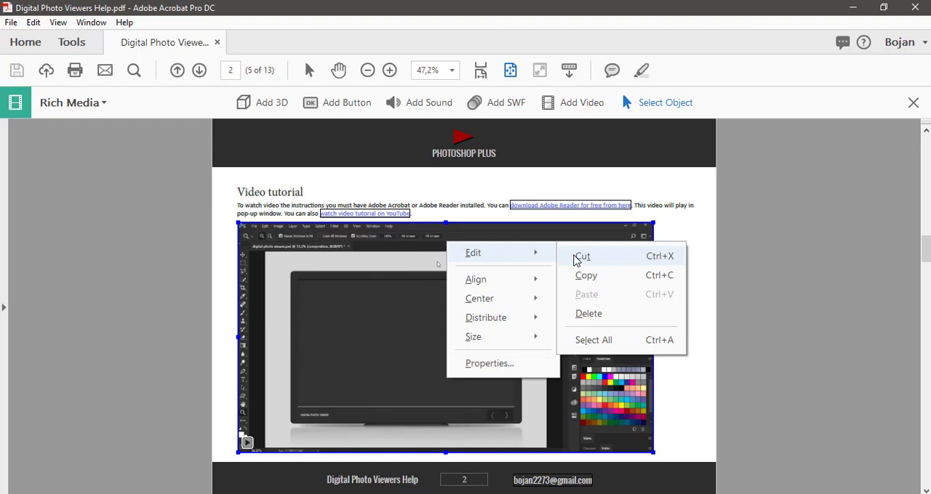
{"action": "mouse_move", "coordinate": [586, 276]}
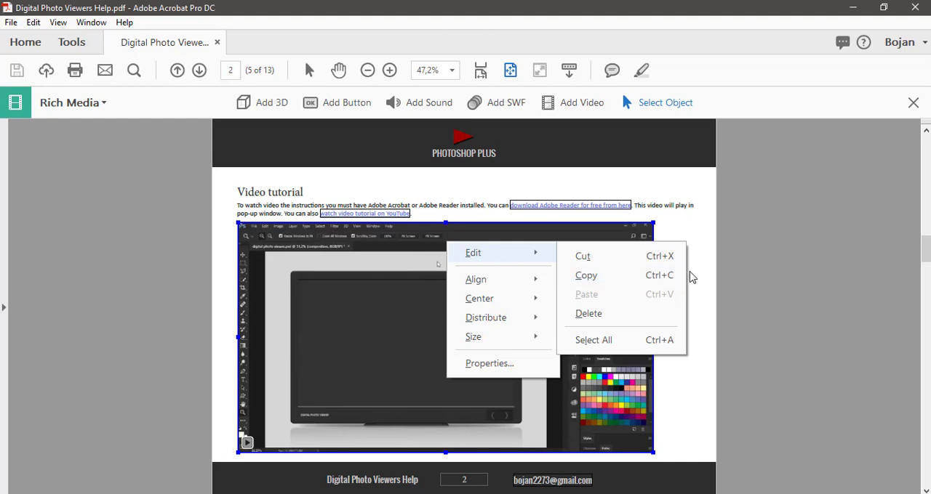
{"action": "left_click", "coordinate": [710, 242]}
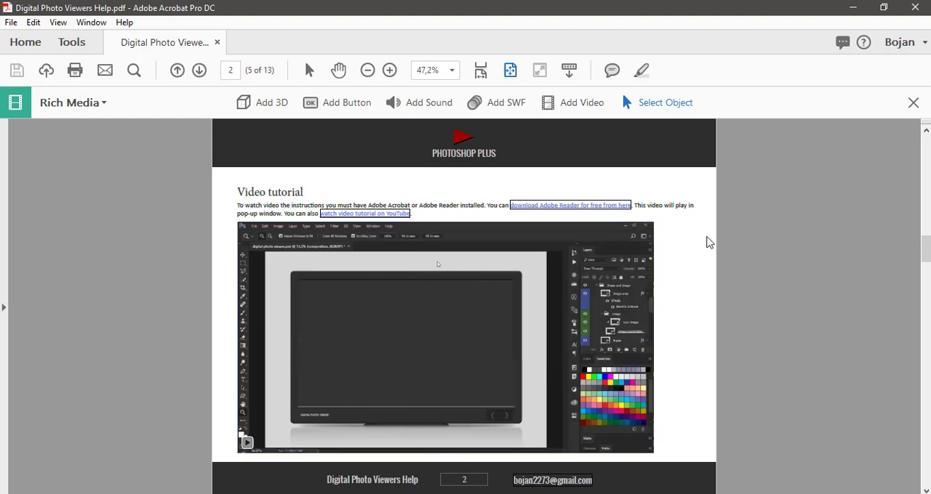